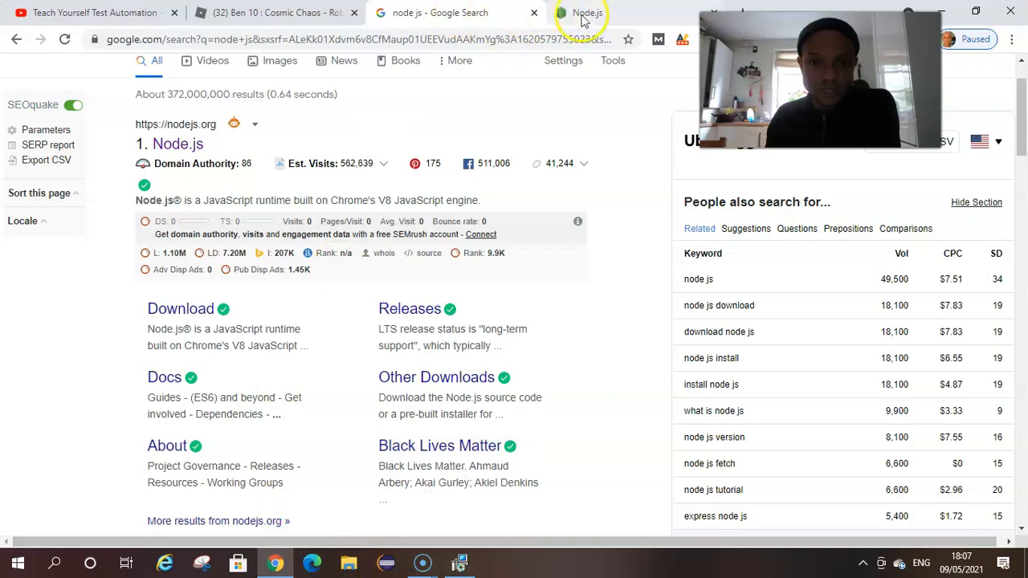
# Switch to the nodejs.org tab showing the Windows download options.
pyautogui.click(587, 12)
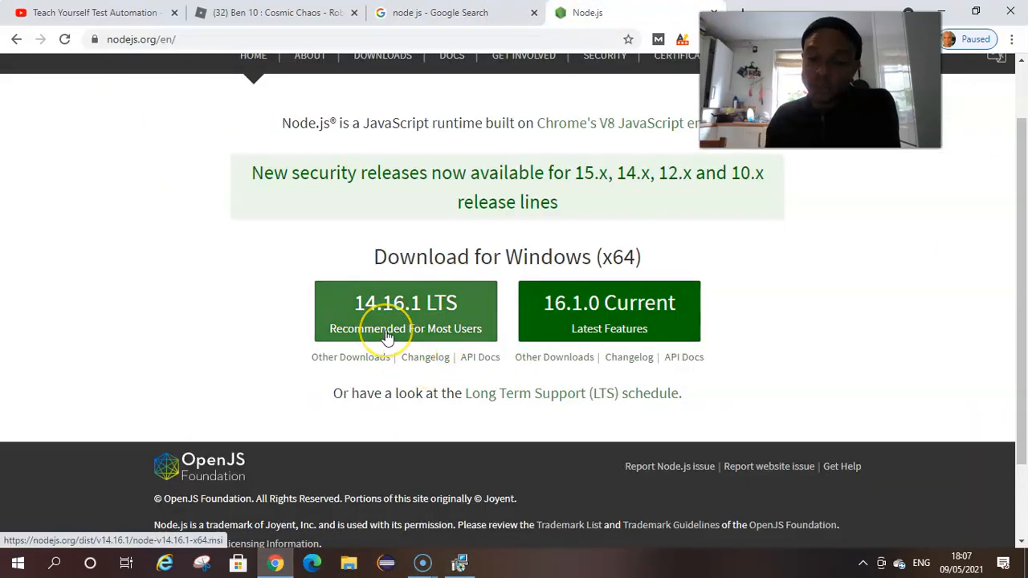
pyautogui.moveTo(406, 328)
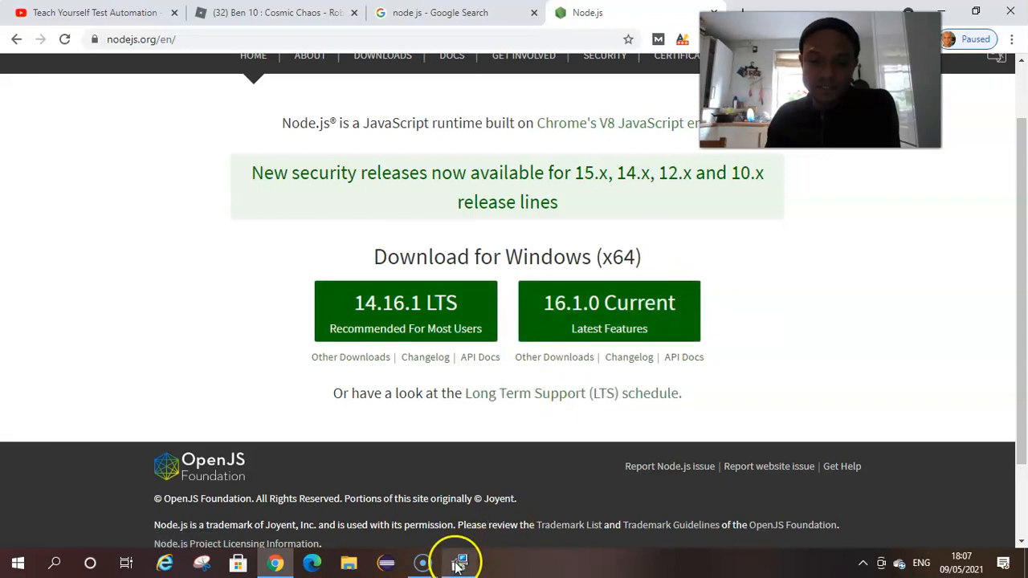
# Launch the downloaded Node.js installer and accept the license agreement.
pyautogui.click(459, 562)
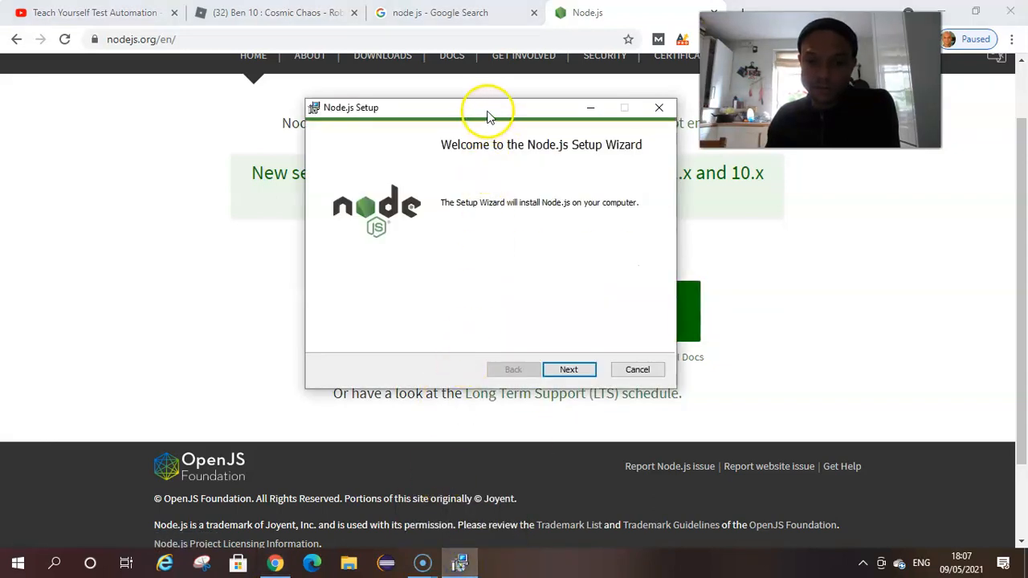
pyautogui.moveTo(490, 107); pyautogui.dragTo(301, 94)
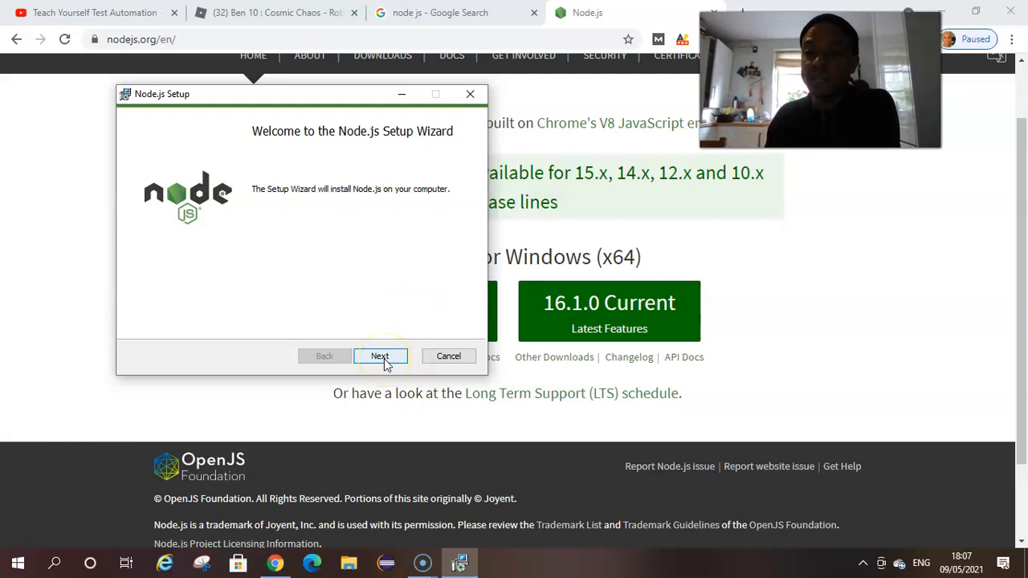
pyautogui.click(379, 356)
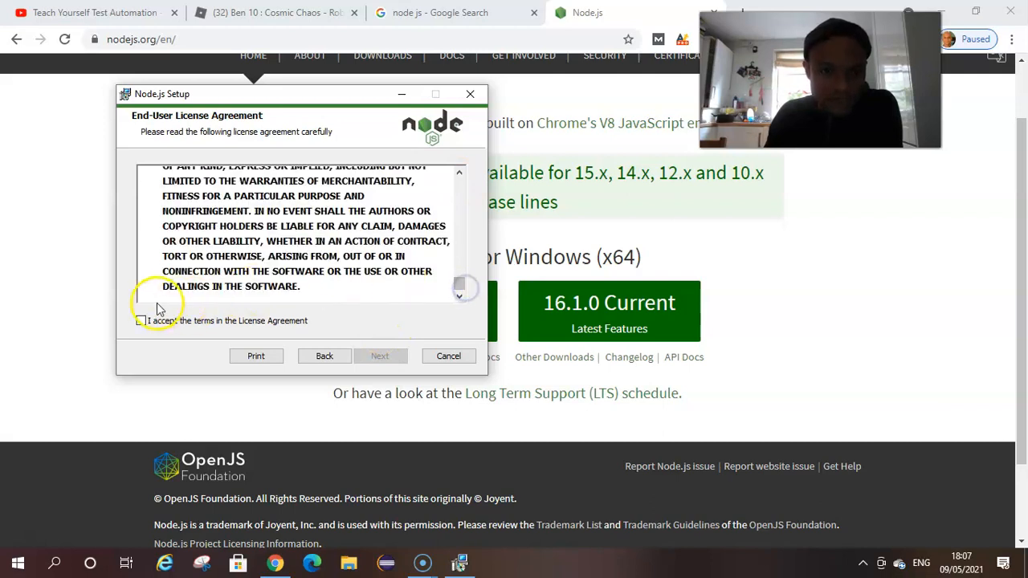
pyautogui.click(140, 321)
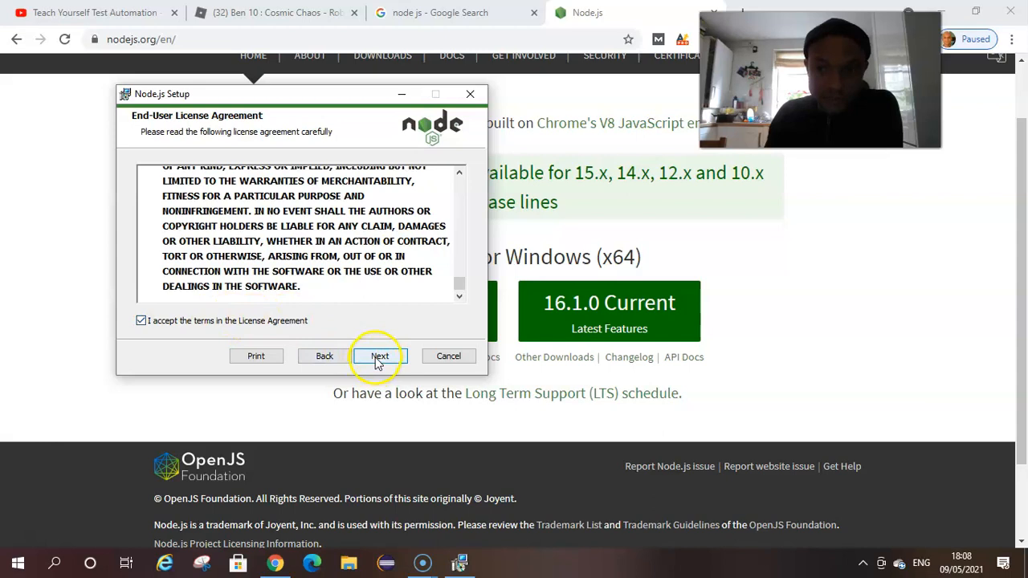
pyautogui.click(379, 355)
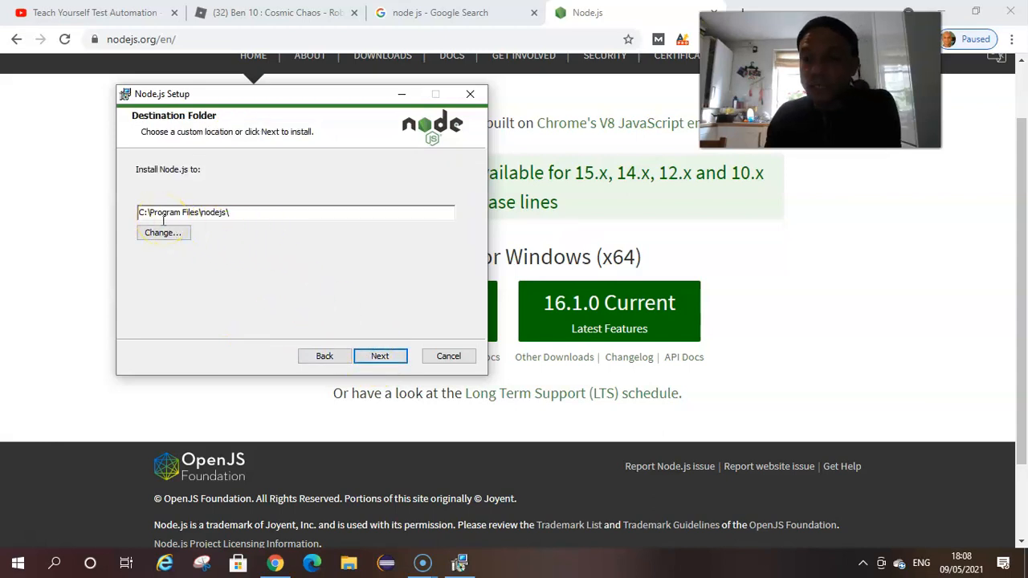
# Keep C:\Program Files\nodejs\, default features and no native module tools.
pyautogui.doubleClick(169, 212)
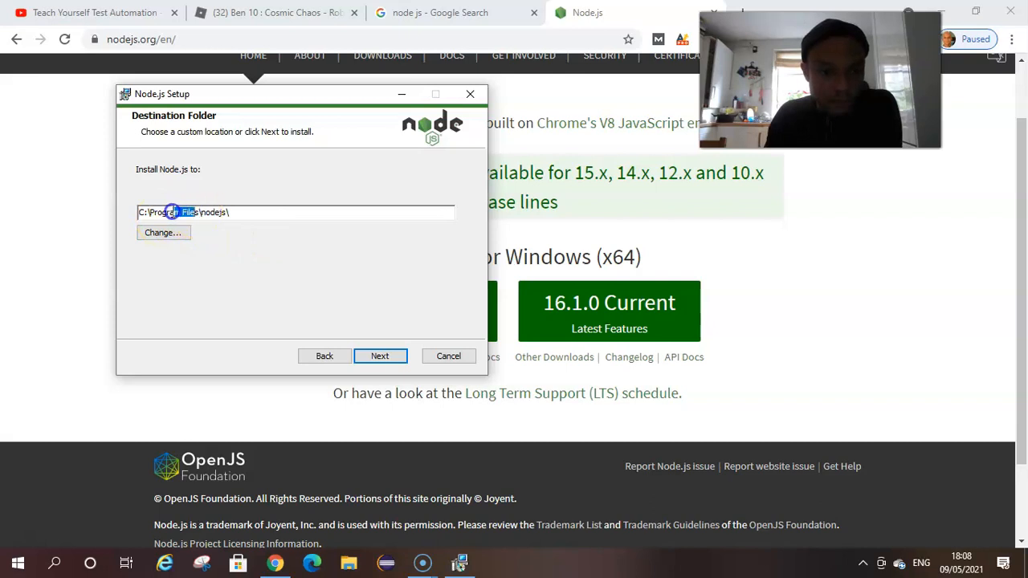
pyautogui.tripleClick(185, 212)
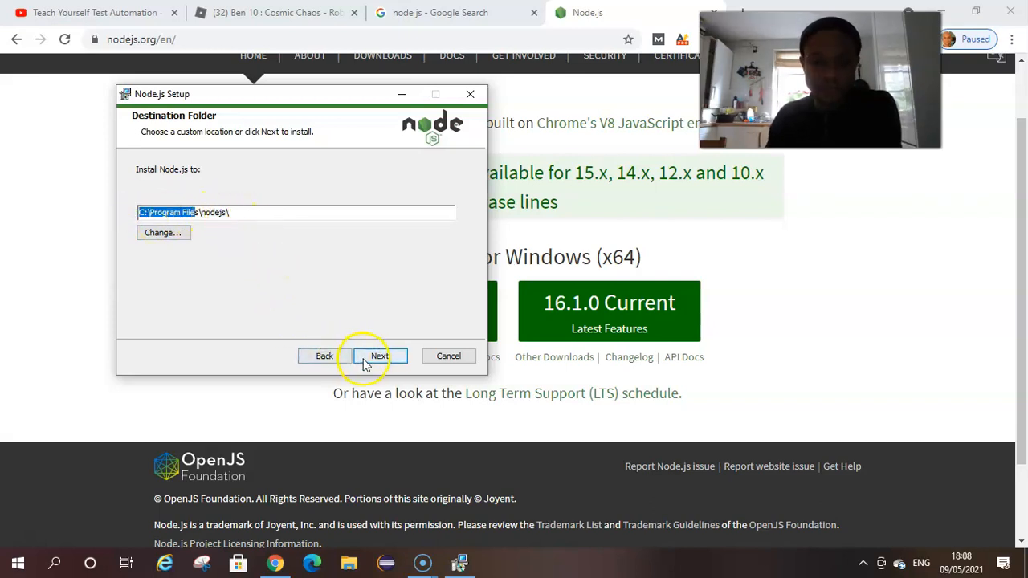
pyautogui.click(379, 355)
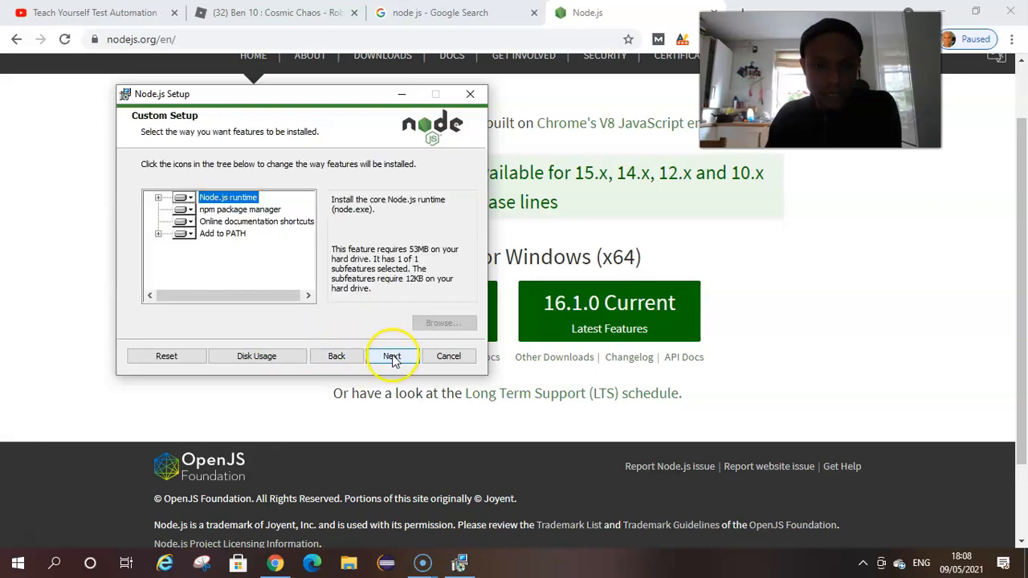
pyautogui.click(392, 356)
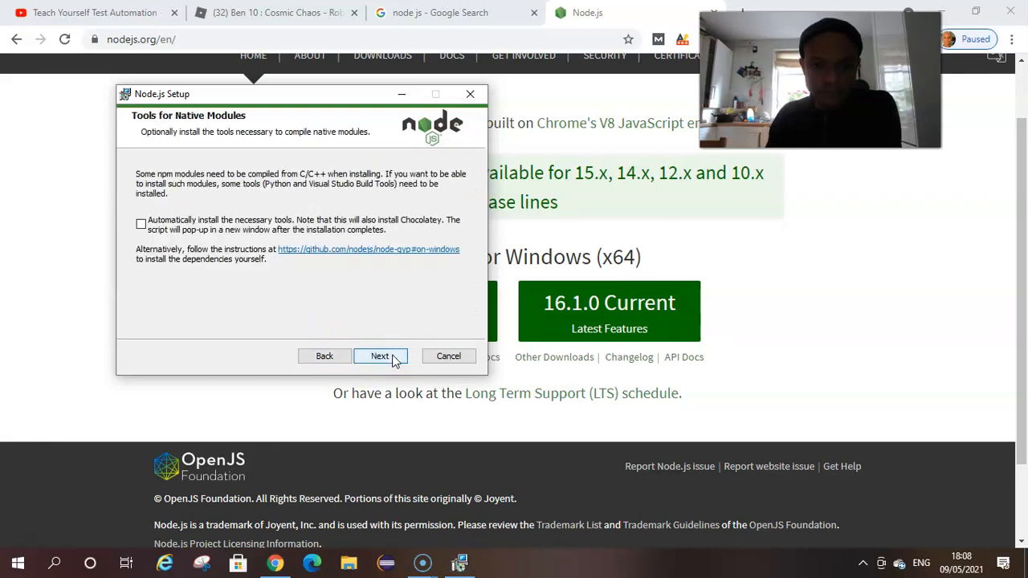
pyautogui.click(380, 356)
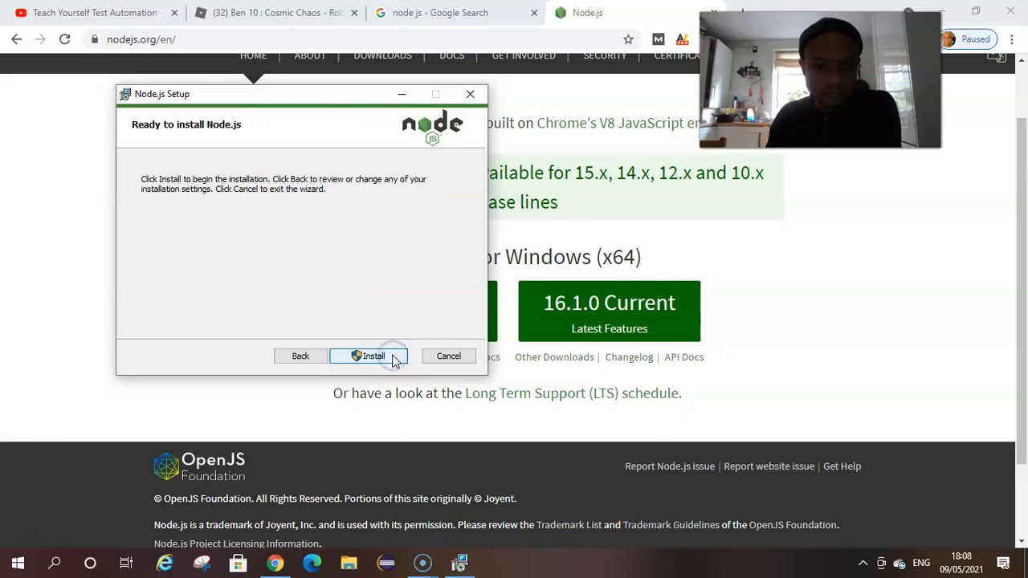
# Start the Node.js installation from the ready-to-install page.
pyautogui.click(368, 356)
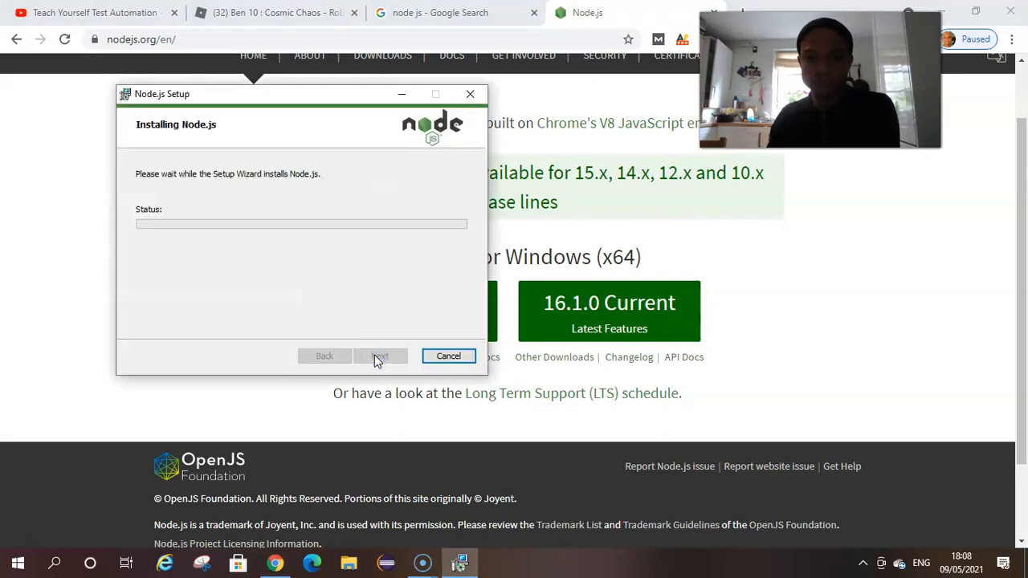
pyautogui.moveTo(425, 281)
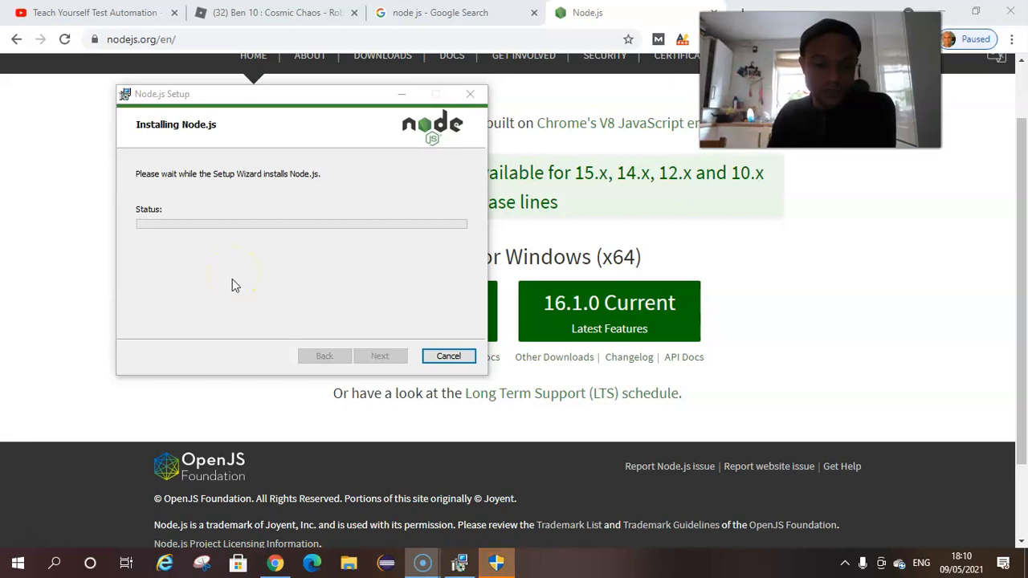
pyautogui.moveTo(30, 550)
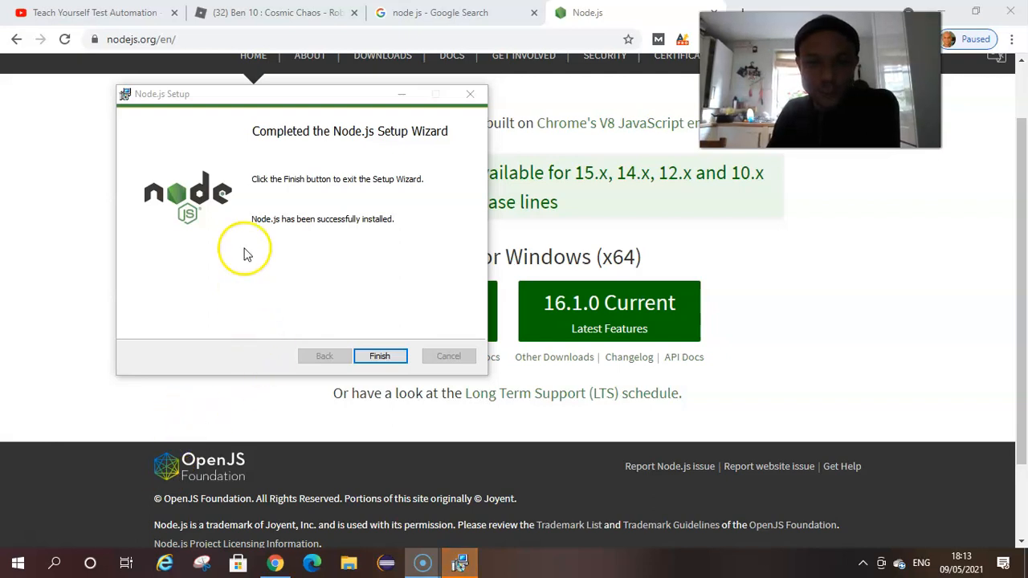
pyautogui.moveTo(430, 159)
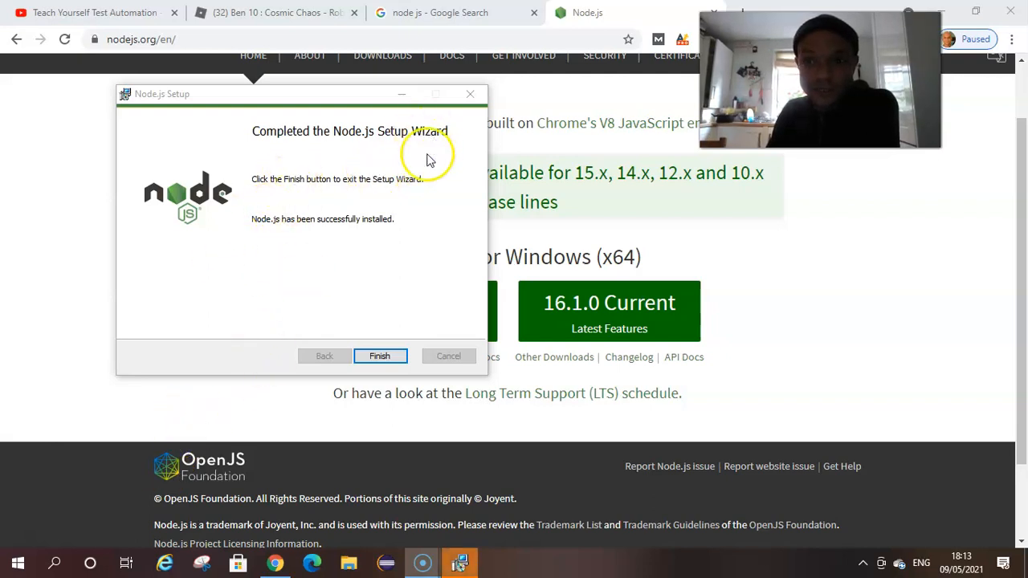
pyautogui.moveTo(297, 157)
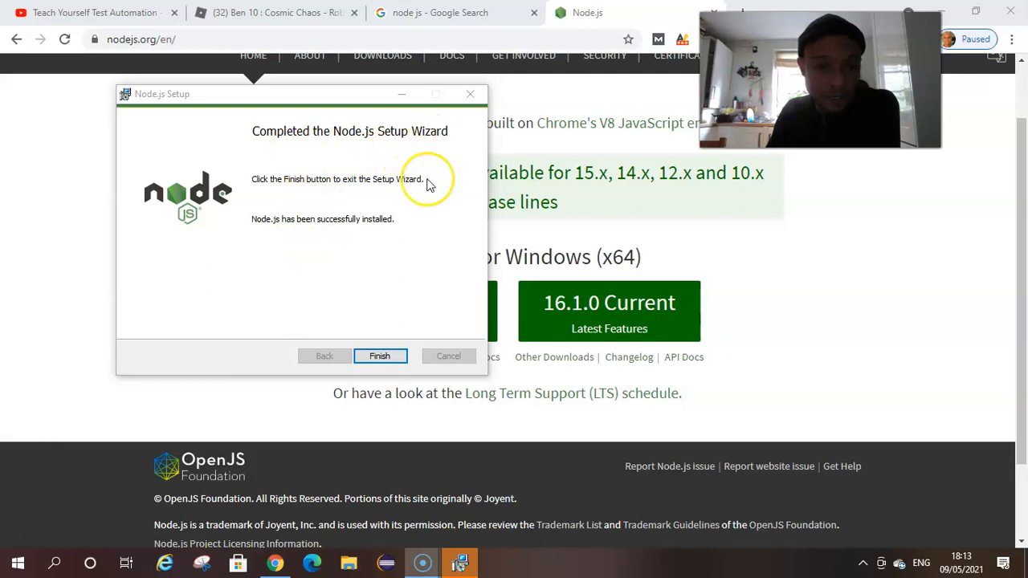
pyautogui.moveTo(275, 193)
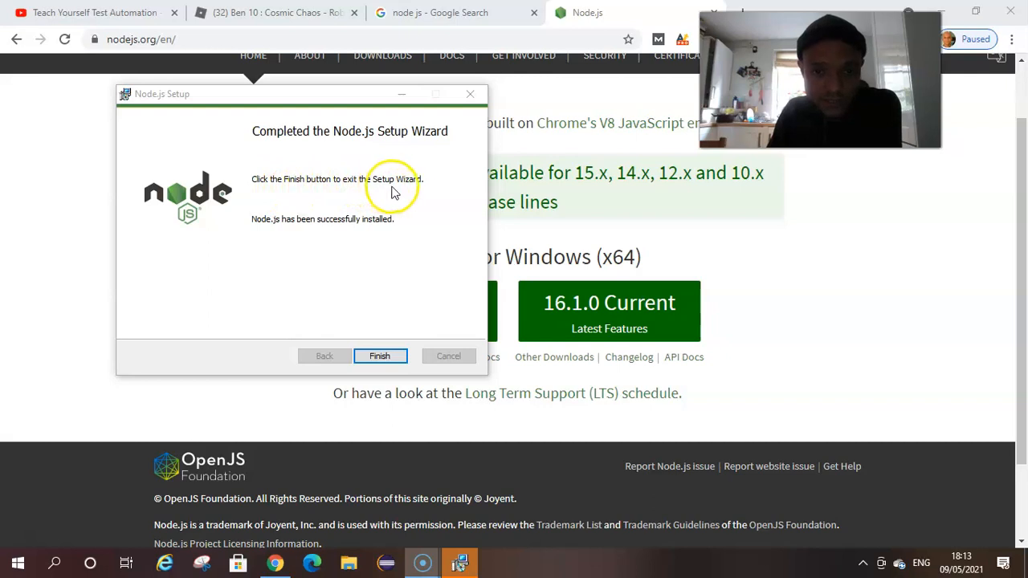
pyautogui.moveTo(288, 234)
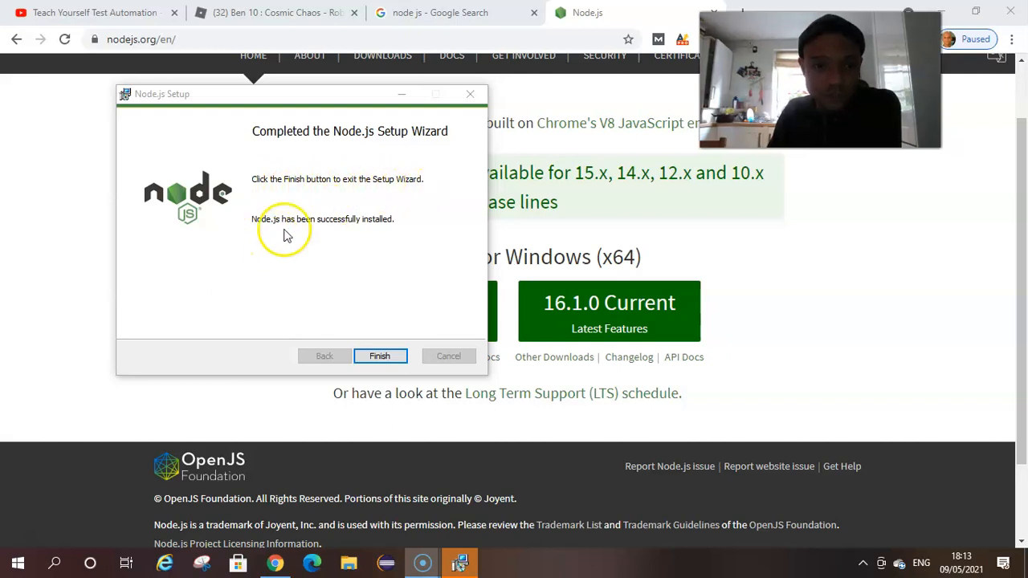
pyautogui.moveTo(382, 233)
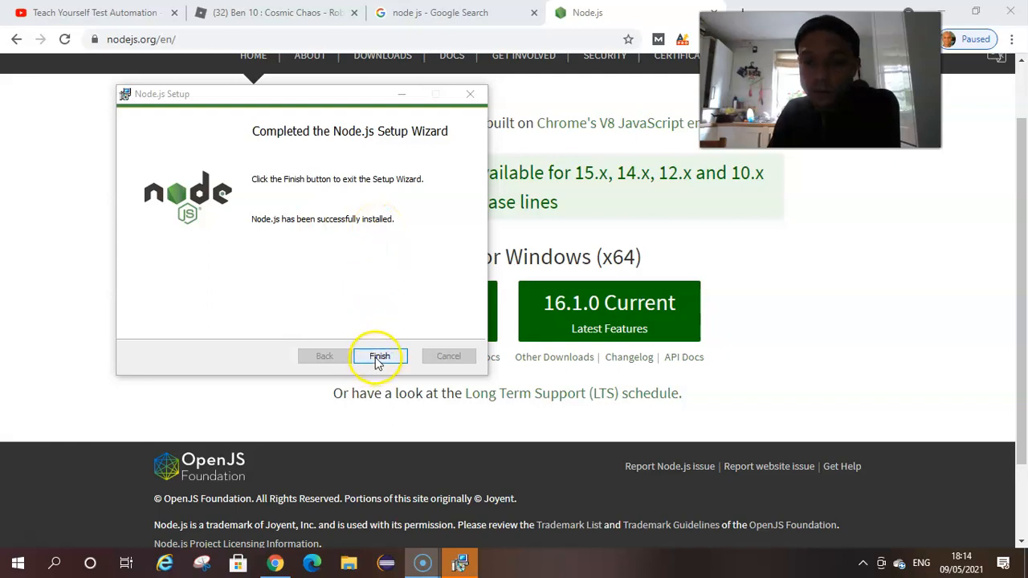
# Finish the Node.js setup and bring up File Explorer from the taskbar.
pyautogui.click(379, 356)
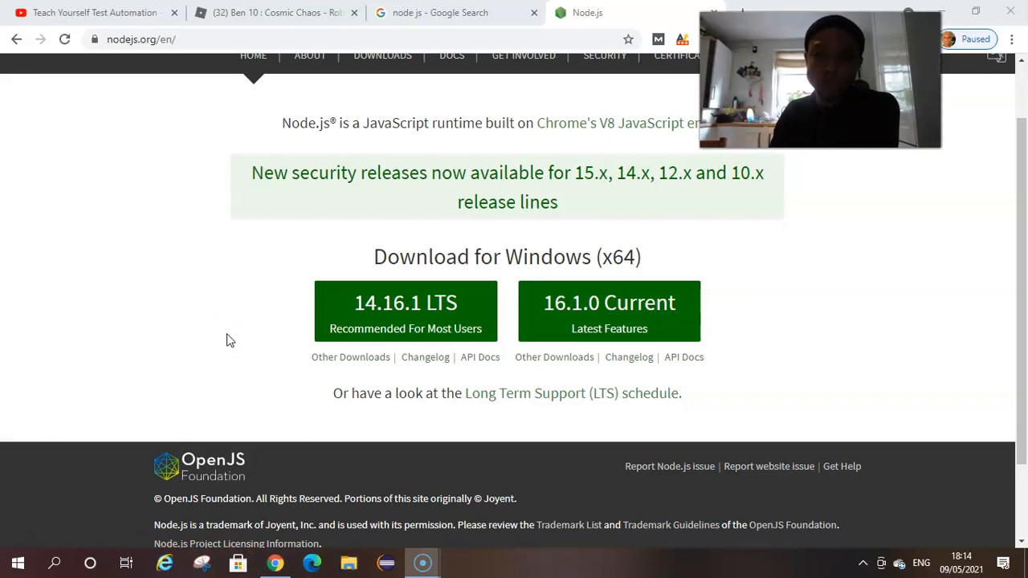
pyautogui.click(347, 563)
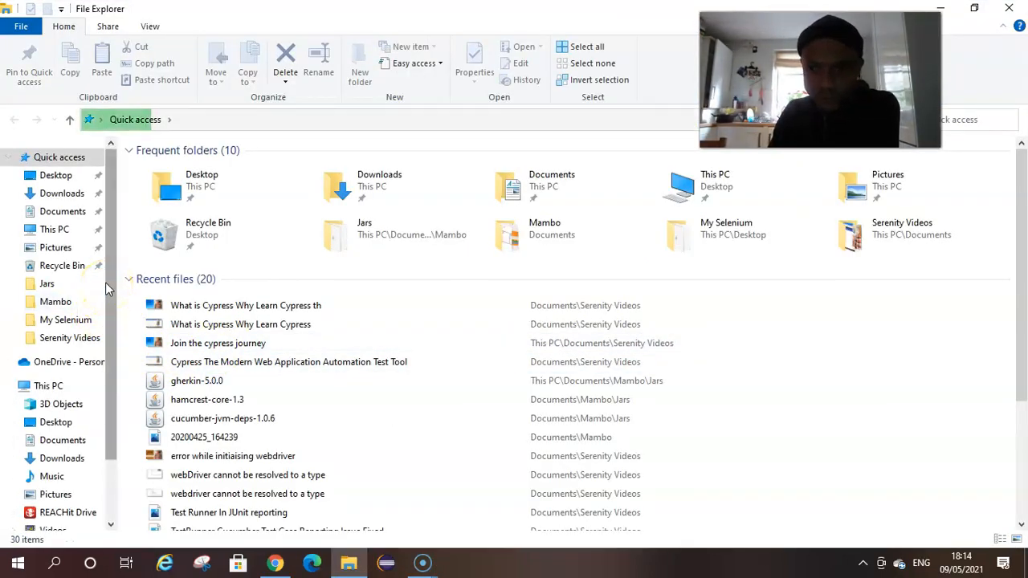
# Browse to the nodejs folder inside C:\Program Files in File Explorer.
pyautogui.scroll(-3)
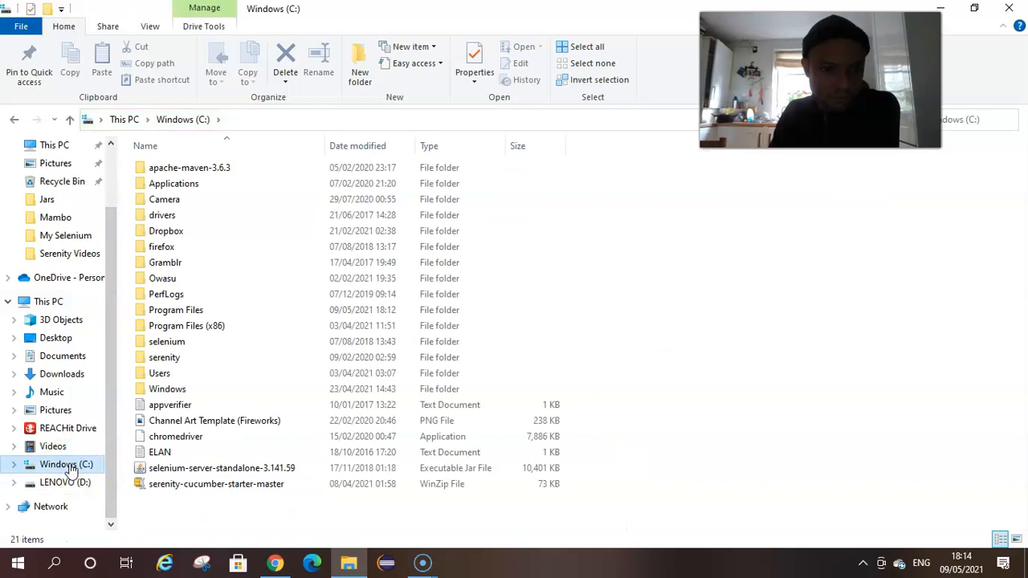
pyautogui.doubleClick(175, 309)
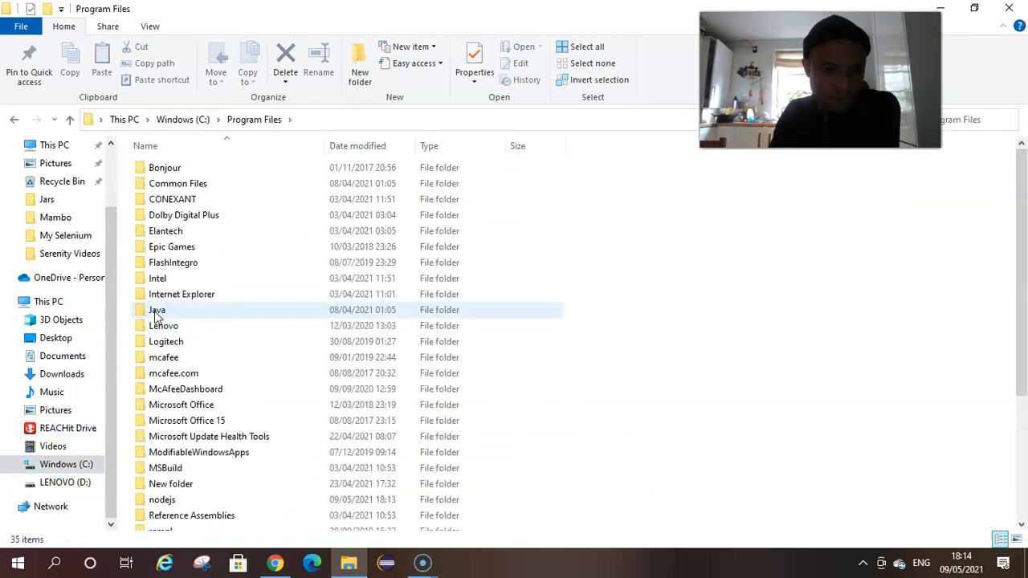
pyautogui.moveTo(265, 372)
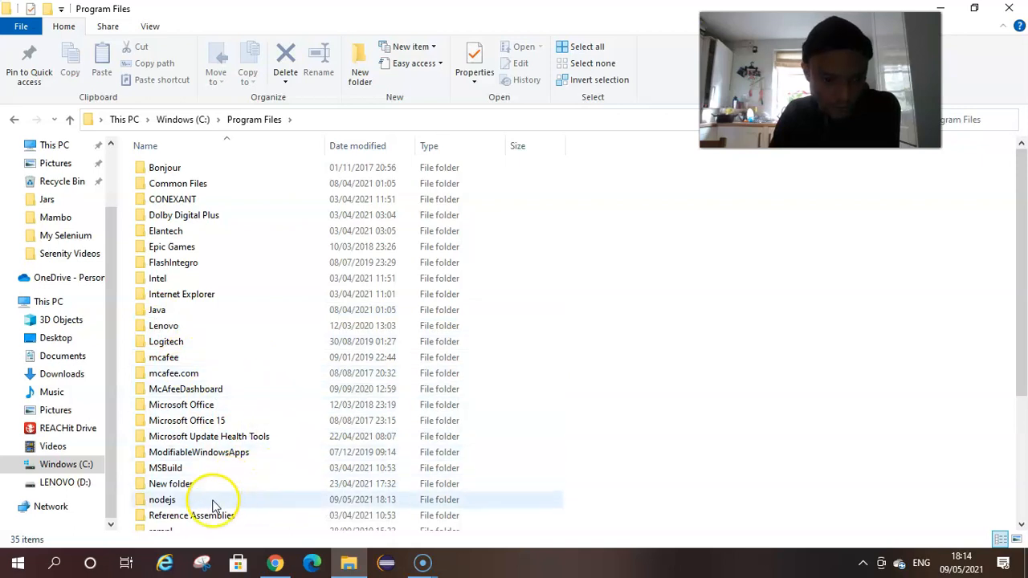
pyautogui.click(163, 500)
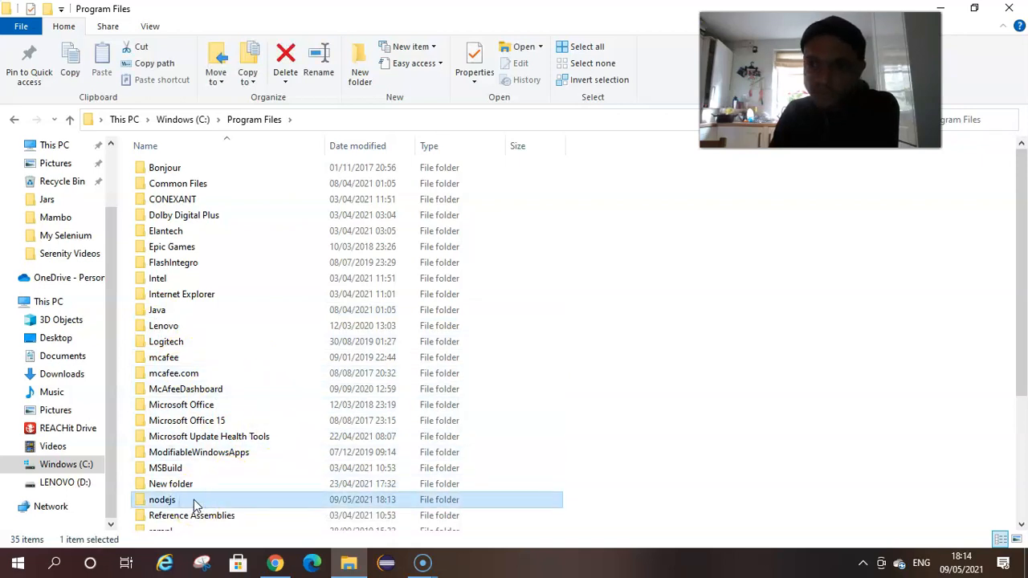
pyautogui.doubleClick(161, 500)
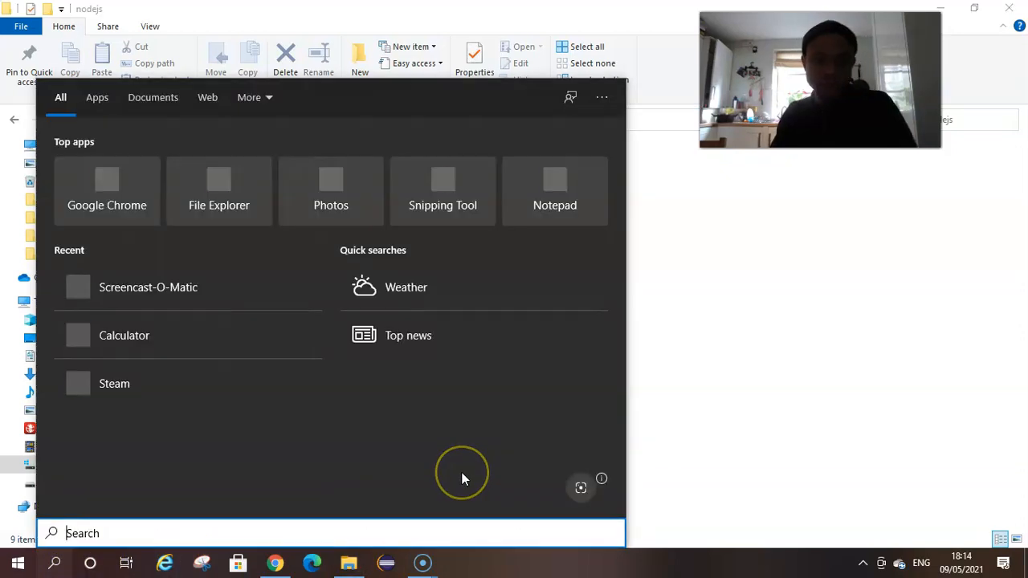
# Search 'environment' and open the Environment Variables window, scrolling the System variables list.
pyautogui.write('environment')
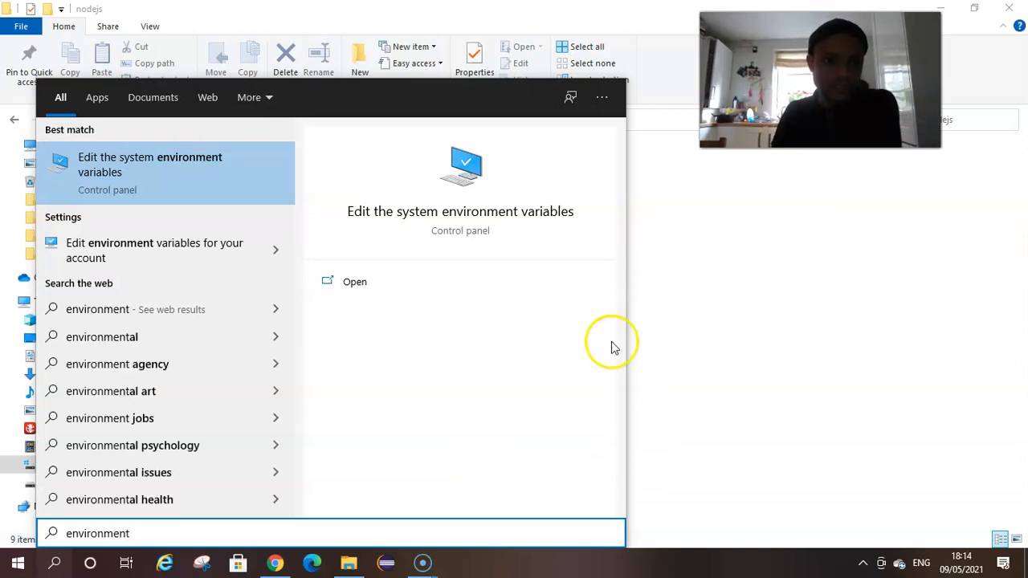
pyautogui.moveTo(149, 169)
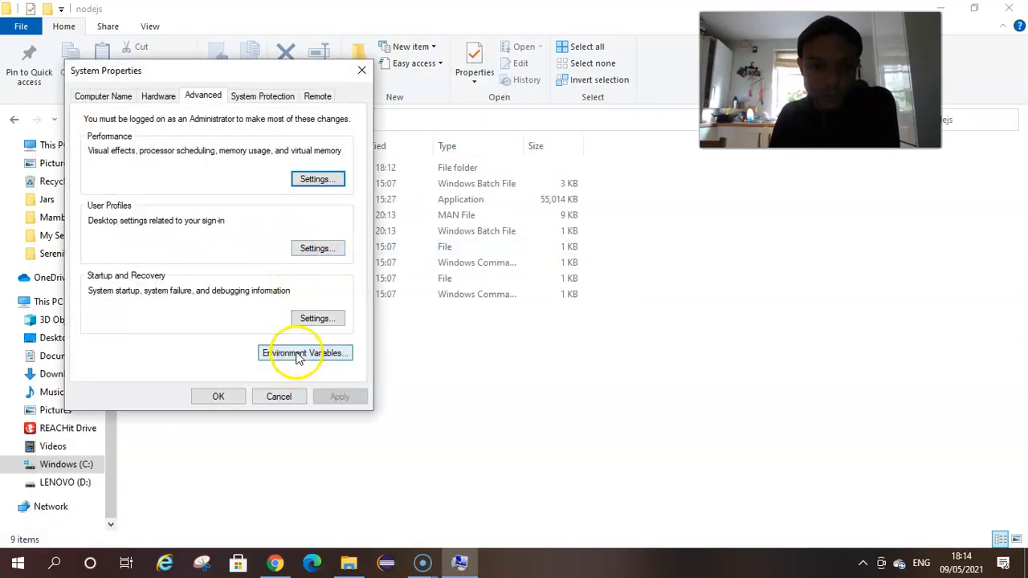
pyautogui.click(303, 354)
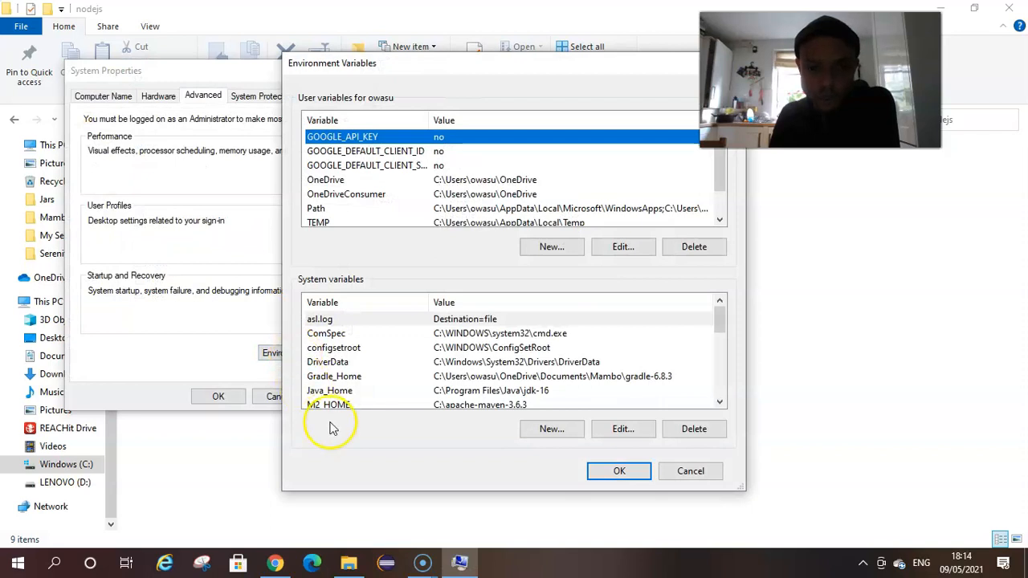
pyautogui.scroll(-3)
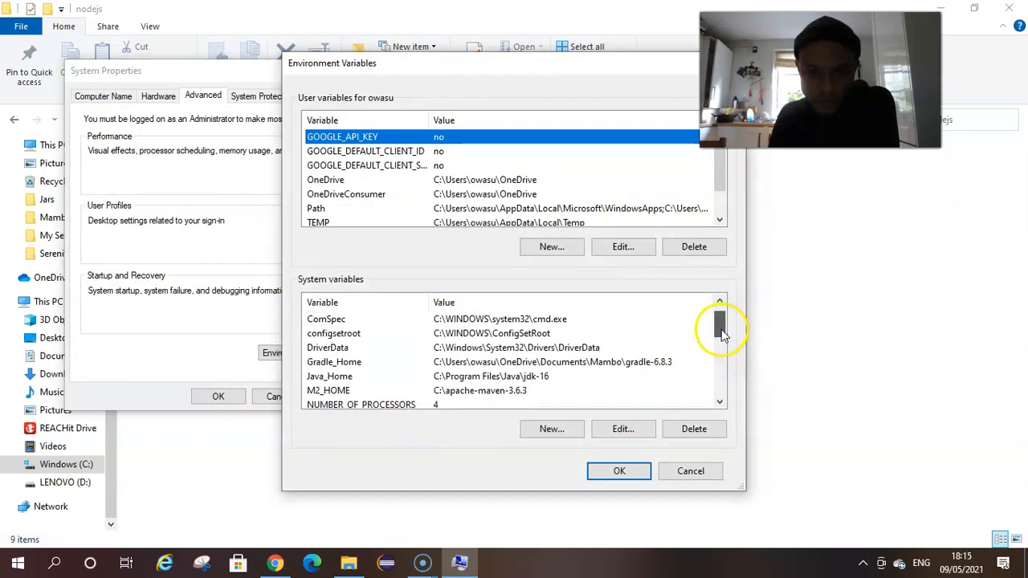
pyautogui.scroll(-3)
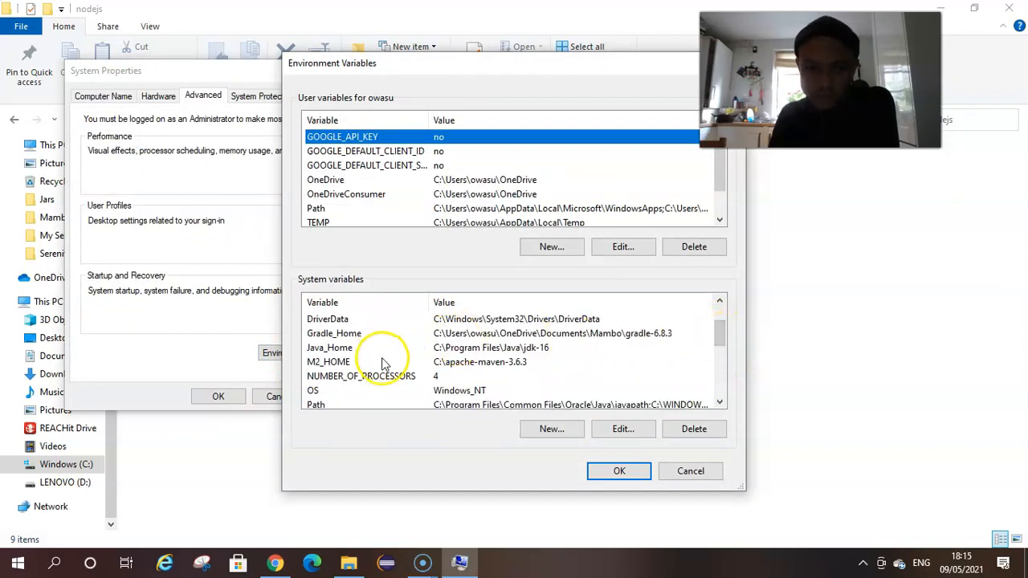
pyautogui.moveTo(359, 366)
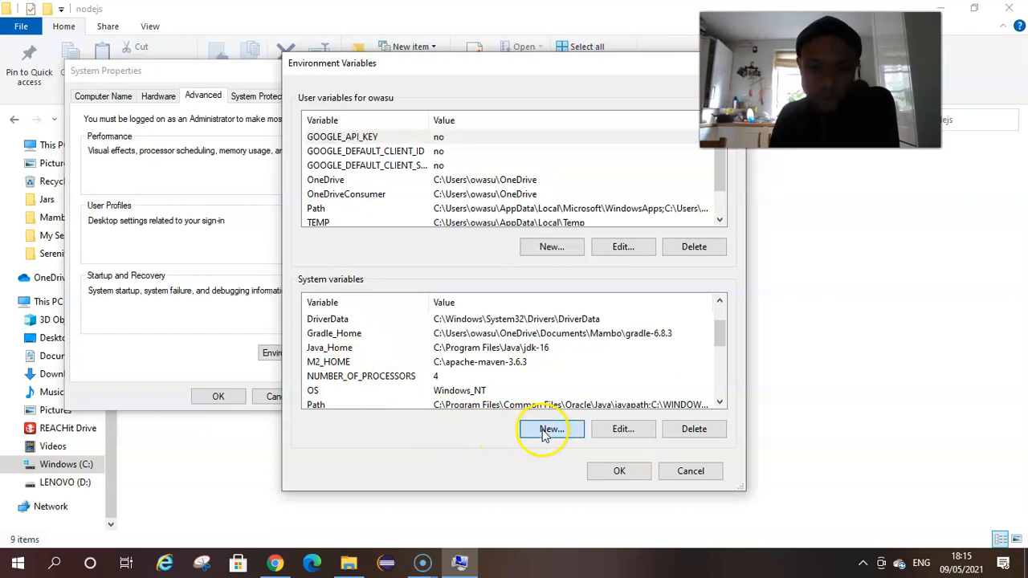
# Create system variable NDOE_HOME = C:\Program Files\nodejs, save it, and close System Properties.
pyautogui.click(551, 428)
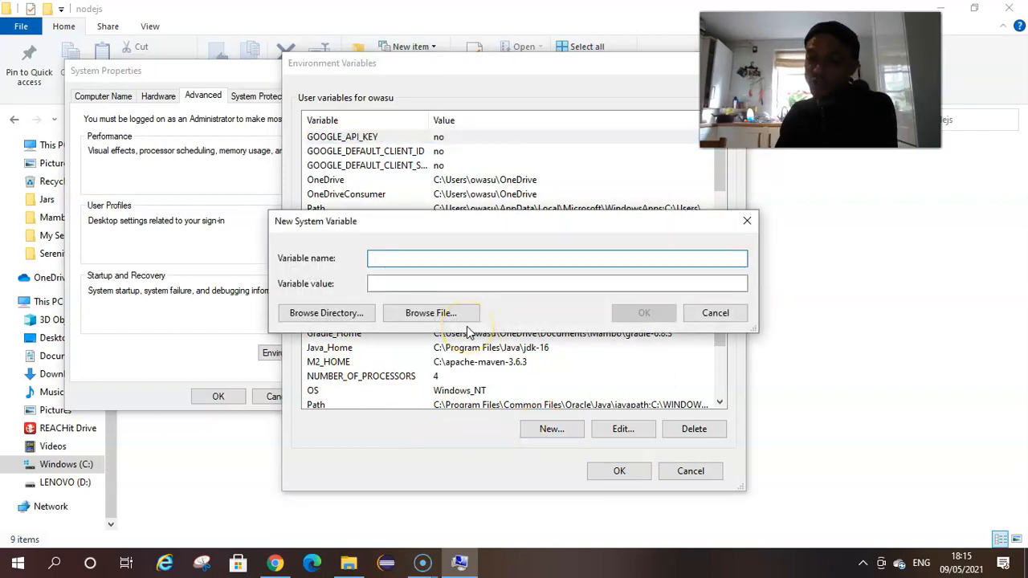
pyautogui.write('ND')
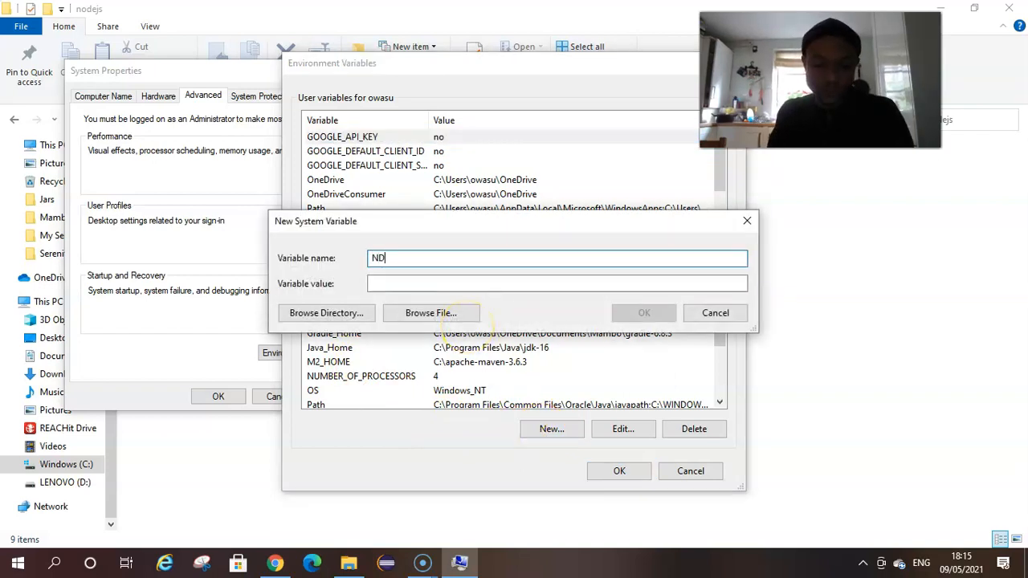
pyautogui.write('OE')
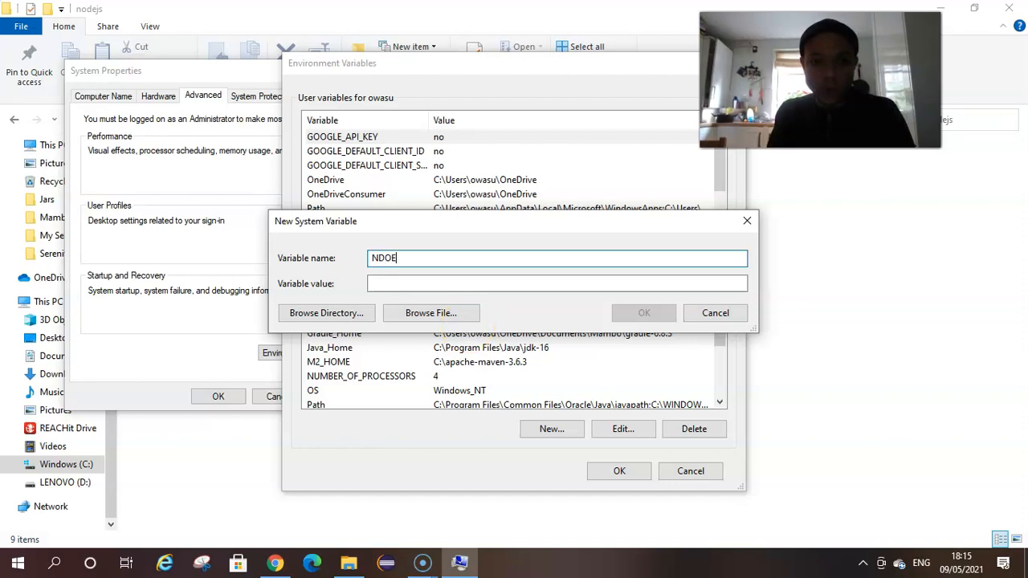
pyautogui.write('_')
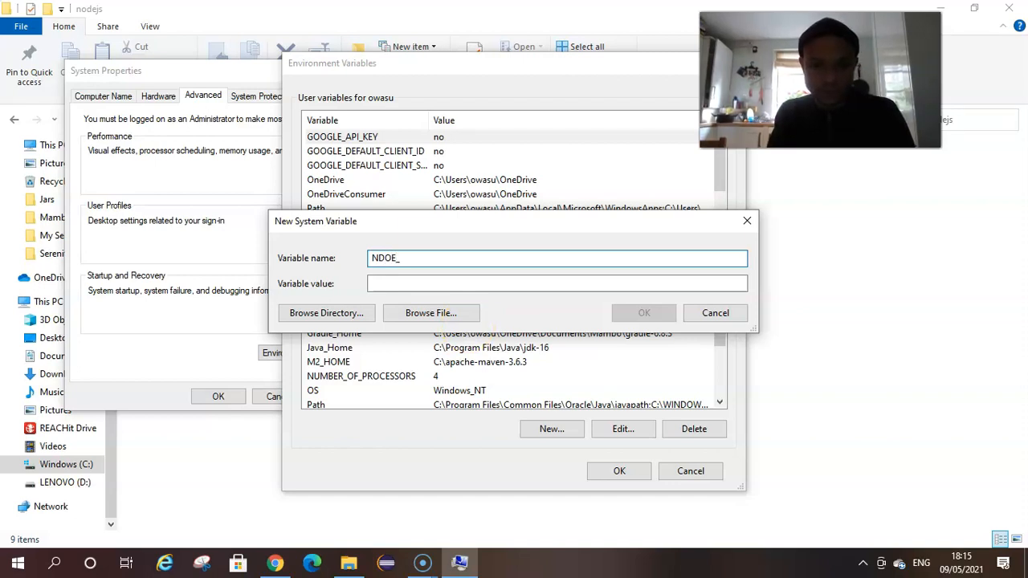
pyautogui.write('HOME')
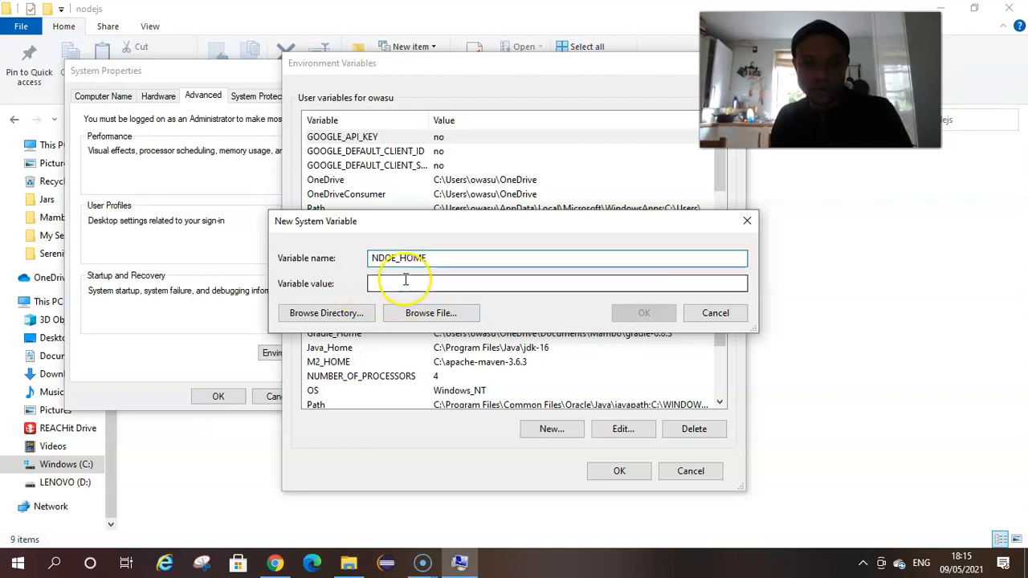
pyautogui.write('C:\\Program Files\\nodejs')
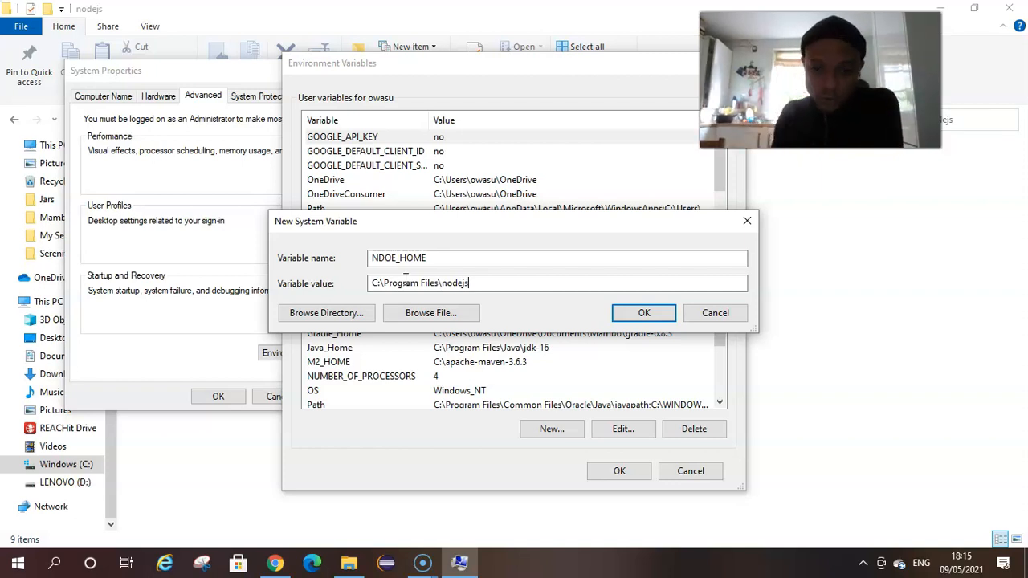
pyautogui.click(643, 313)
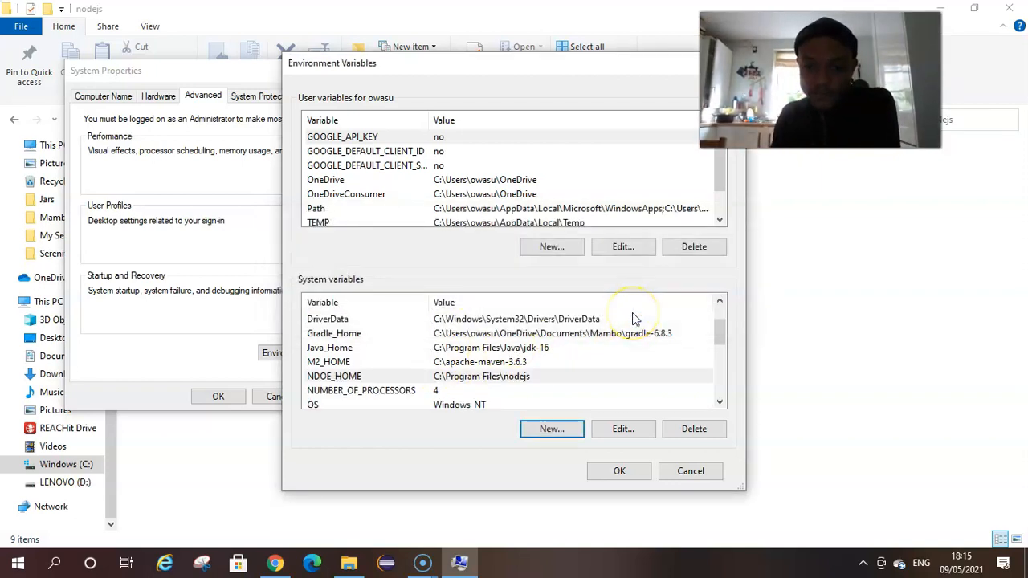
pyautogui.click(691, 471)
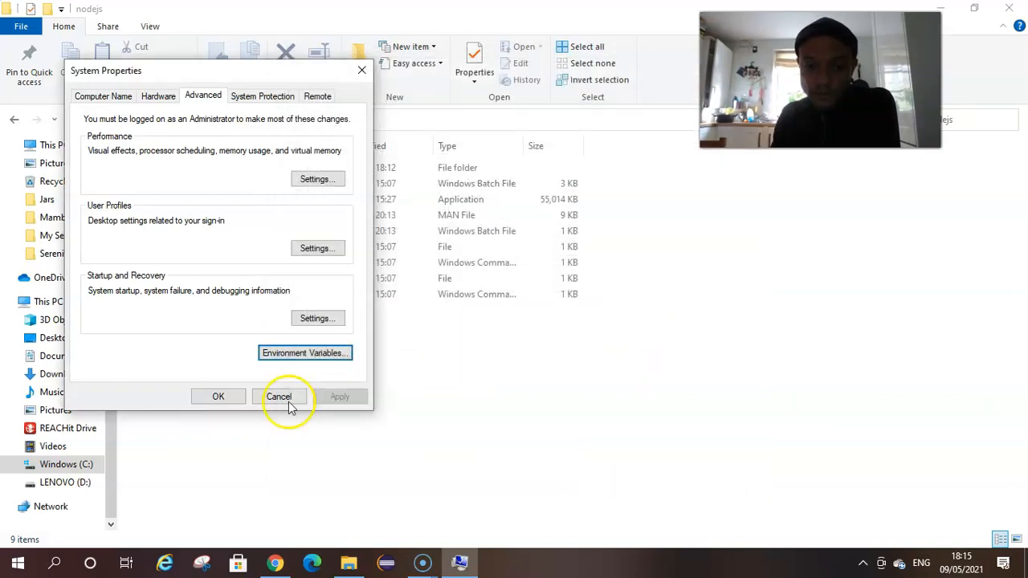
pyautogui.click(279, 396)
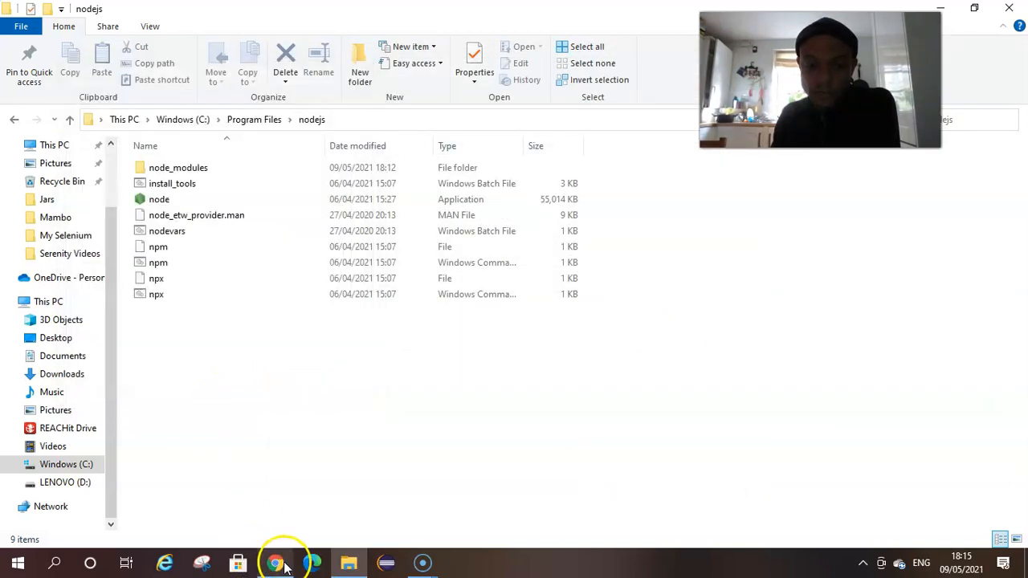